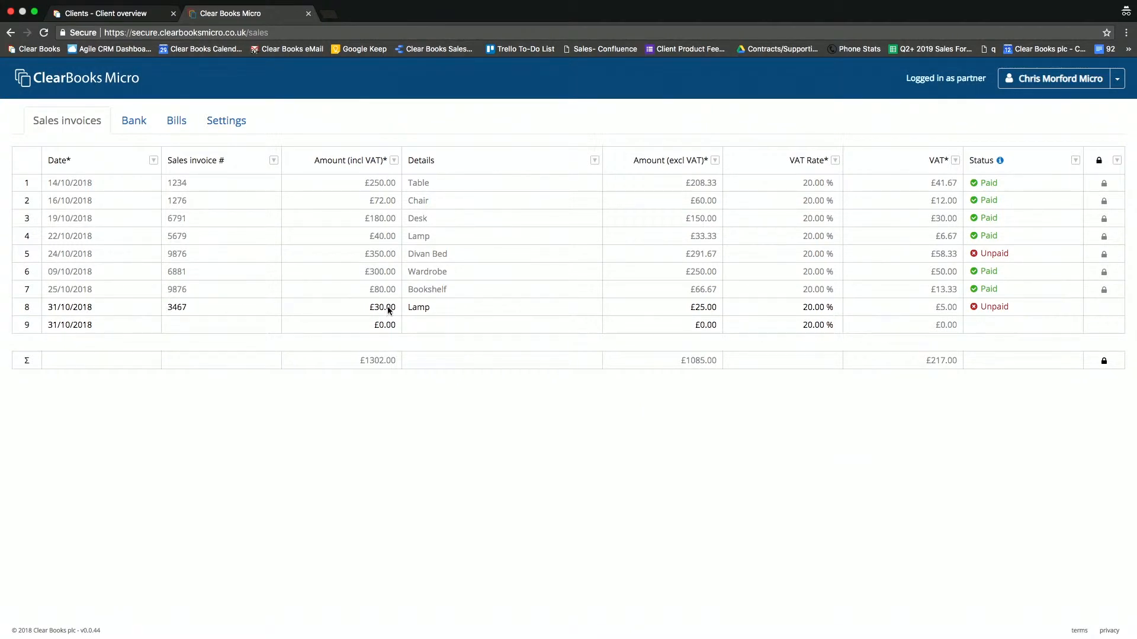
Go to the Bills list to add the 31/10/2018 bill ref 5789 for £56.00.
left_click(175, 120)
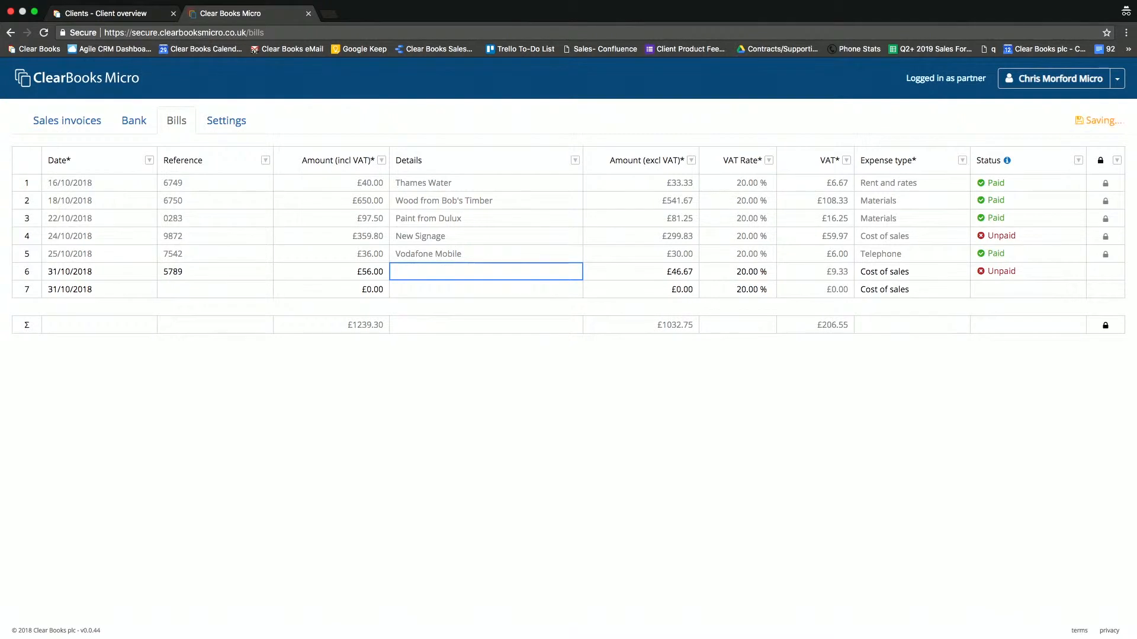
Describe the £56.00 bill as 'Gas Bill' under Heat and lighting, then view the bank list.
type("Ga")
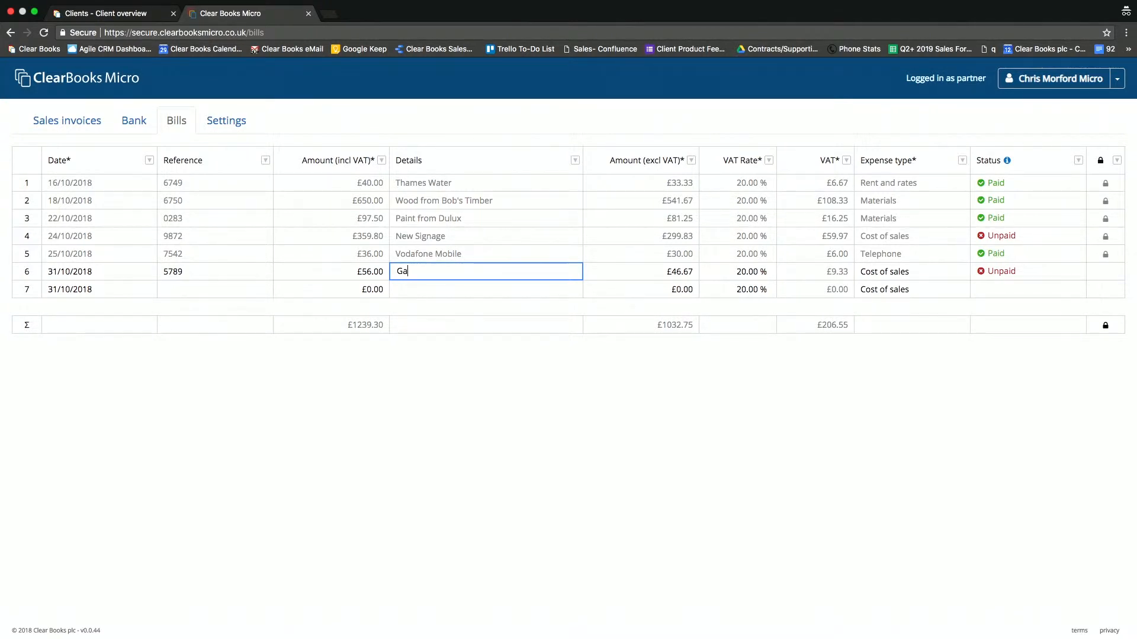
left_click(640, 271)
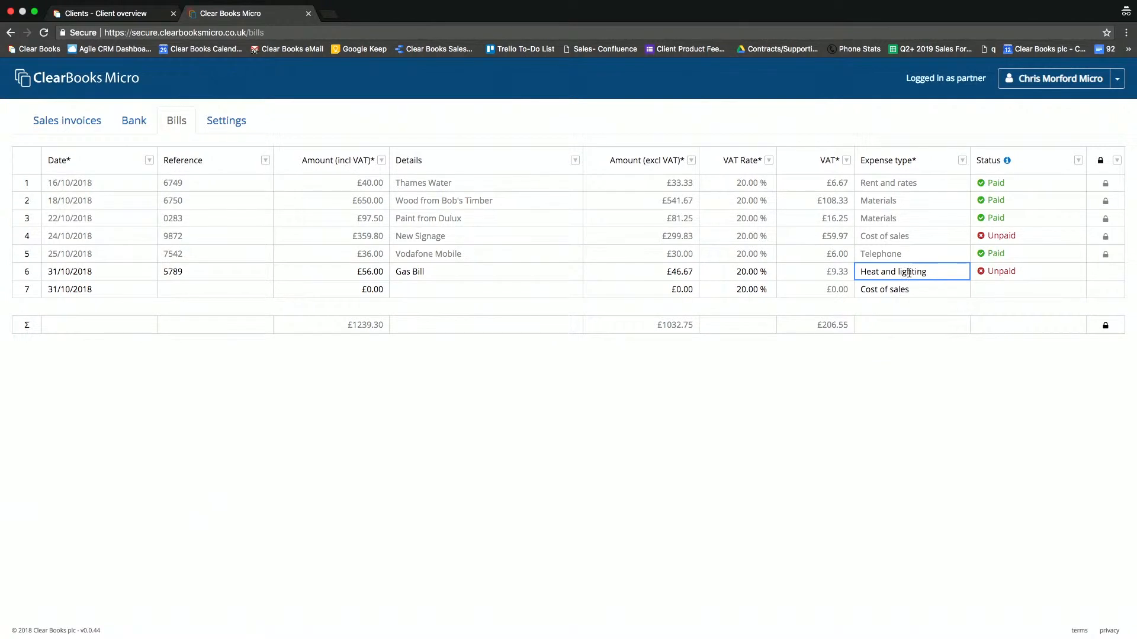
left_click(911, 271)
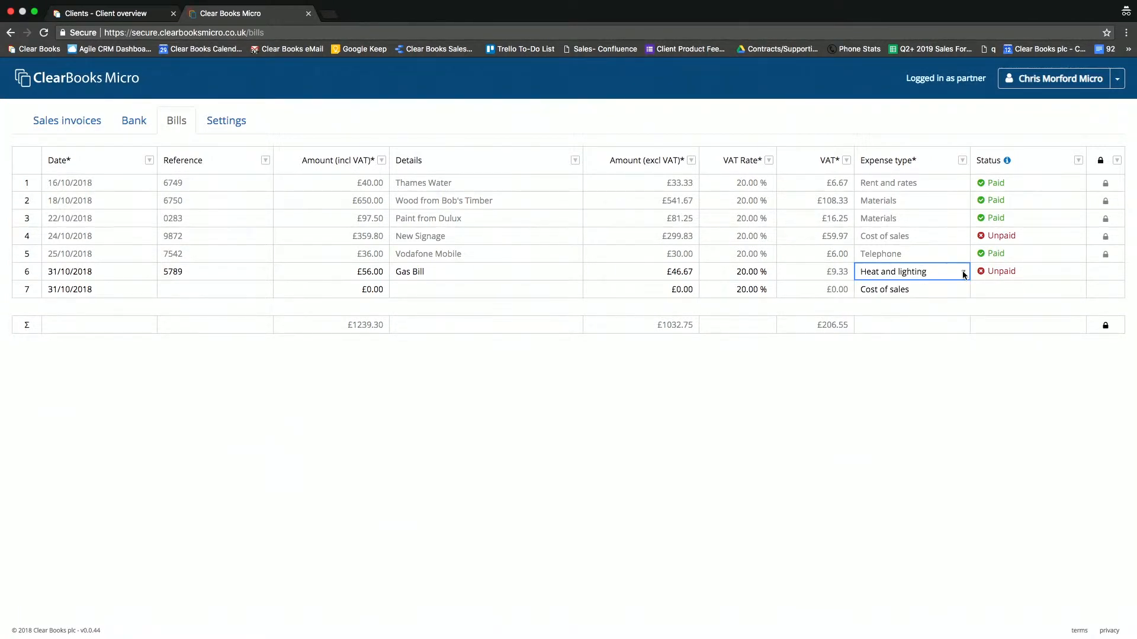
left_click(133, 121)
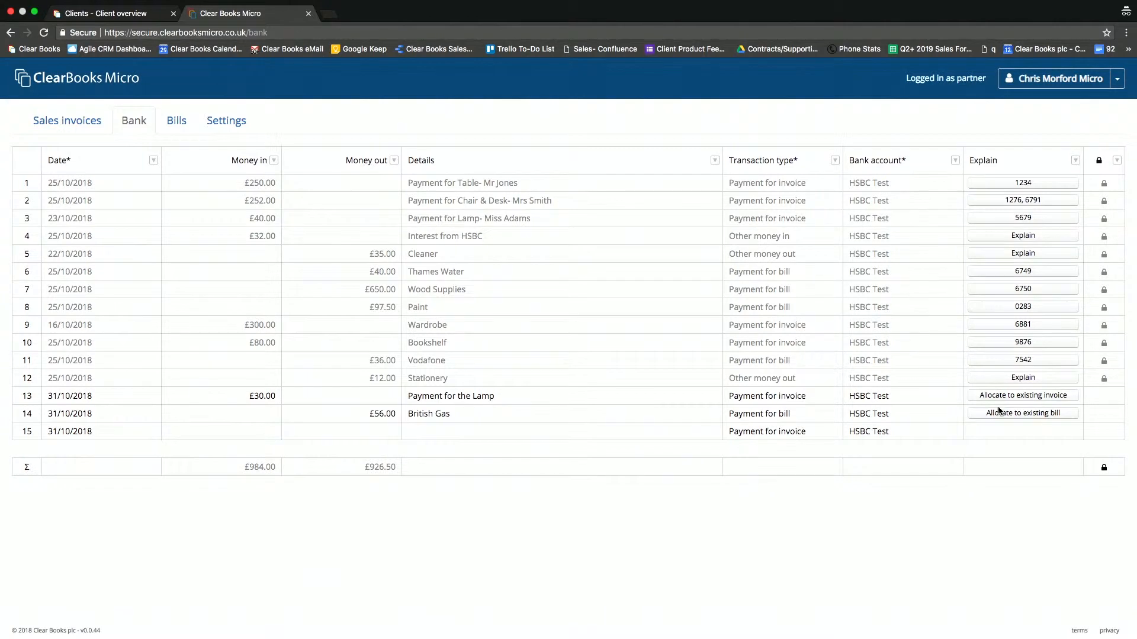
Allocate the £56.00 British Gas payment to existing bill 5789 and save.
left_click(1022, 413)
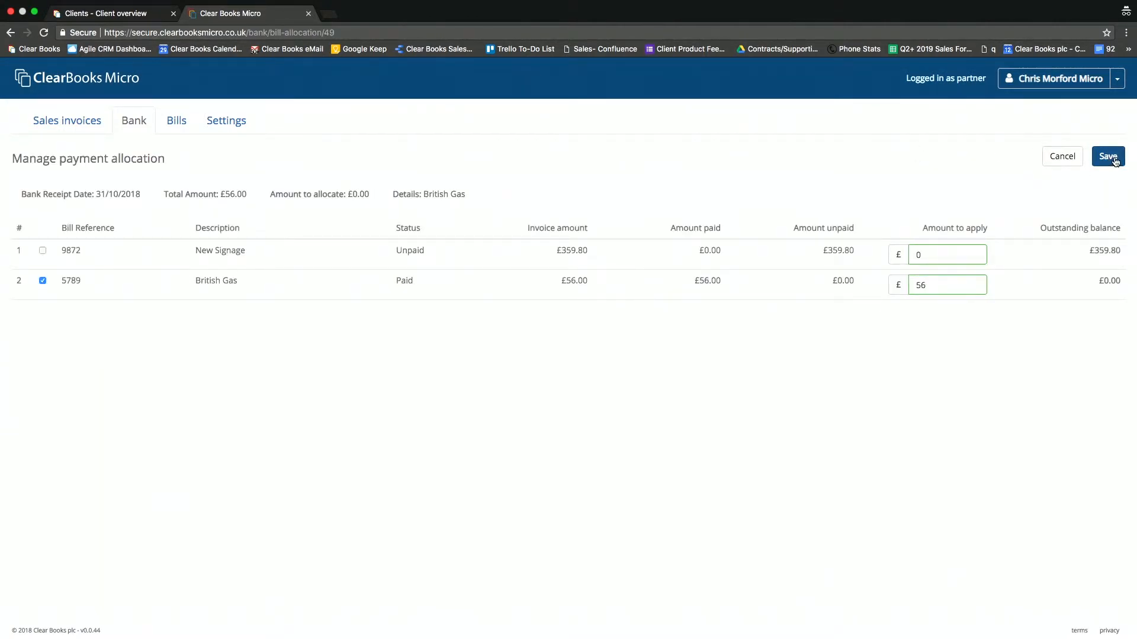
left_click(1108, 156)
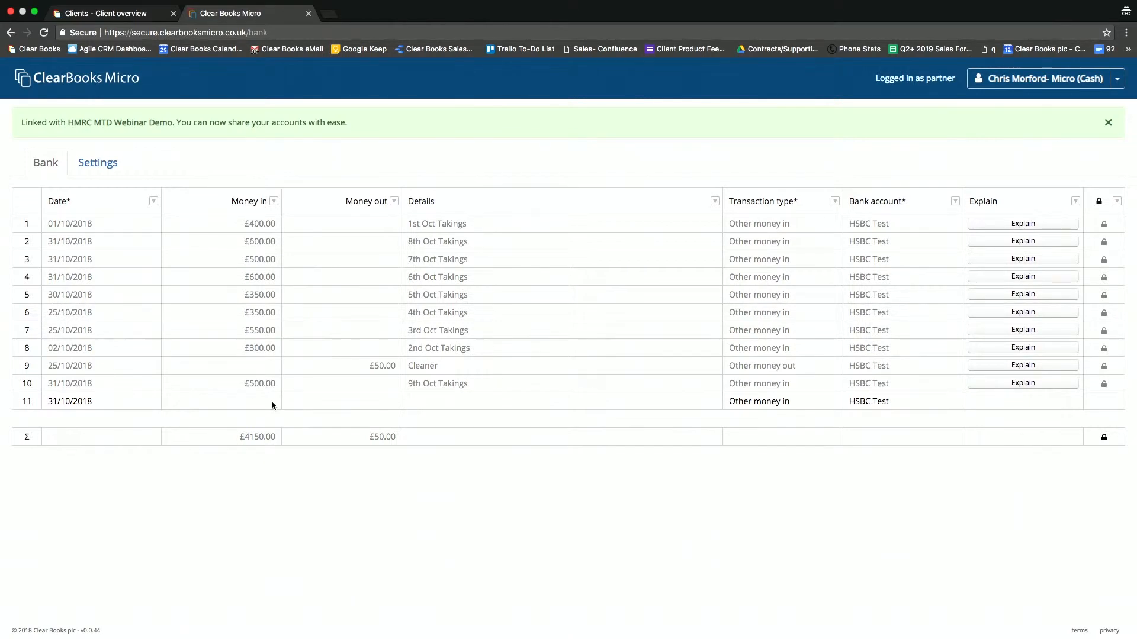
Enter a £500.00 money-in receipt on the new row with the October takings details.
left_click(221, 401)
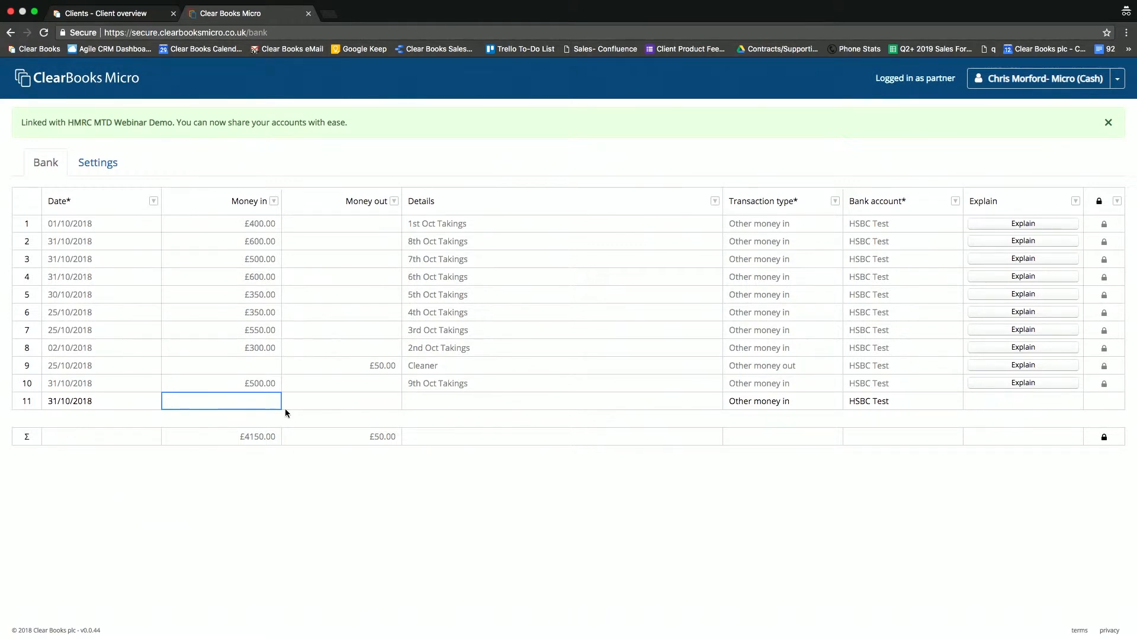
type("50")
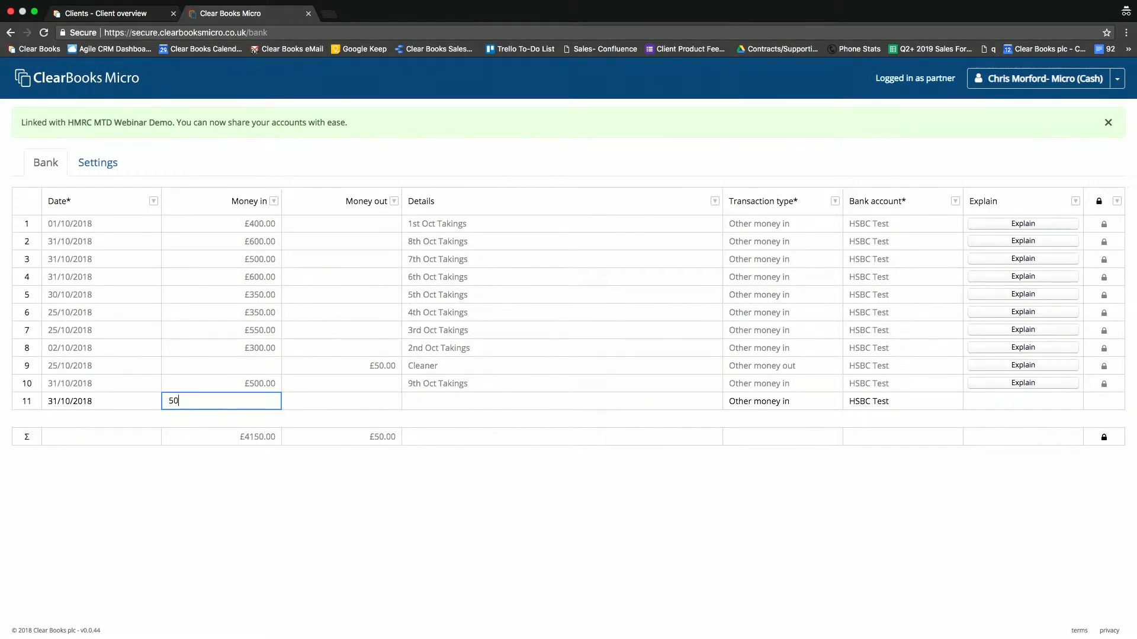
key("Tab")
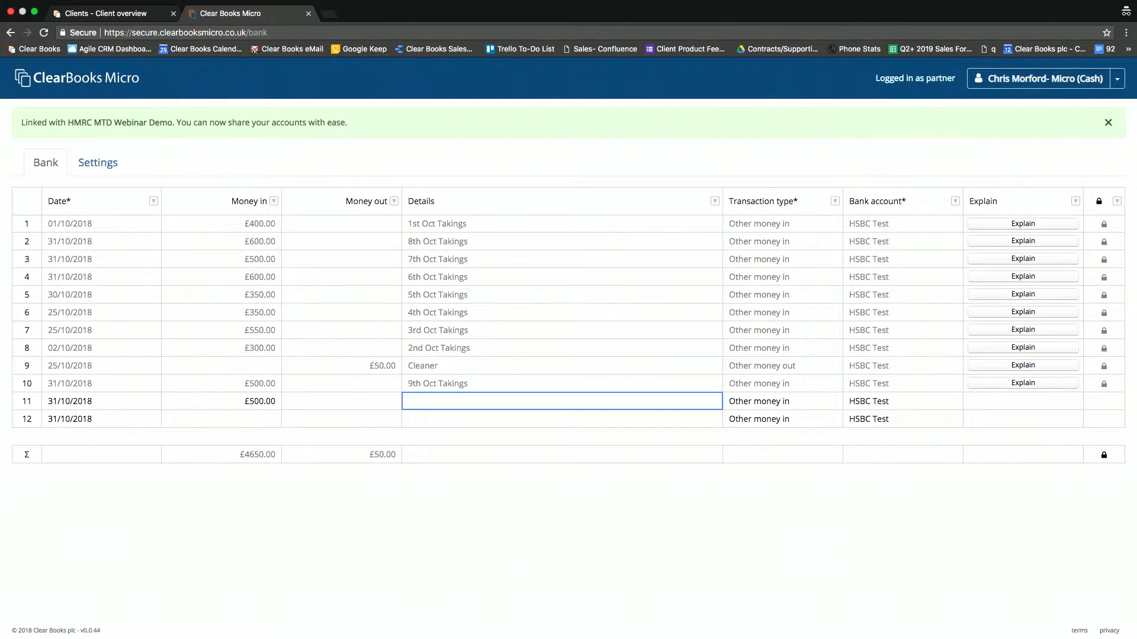
type("1")
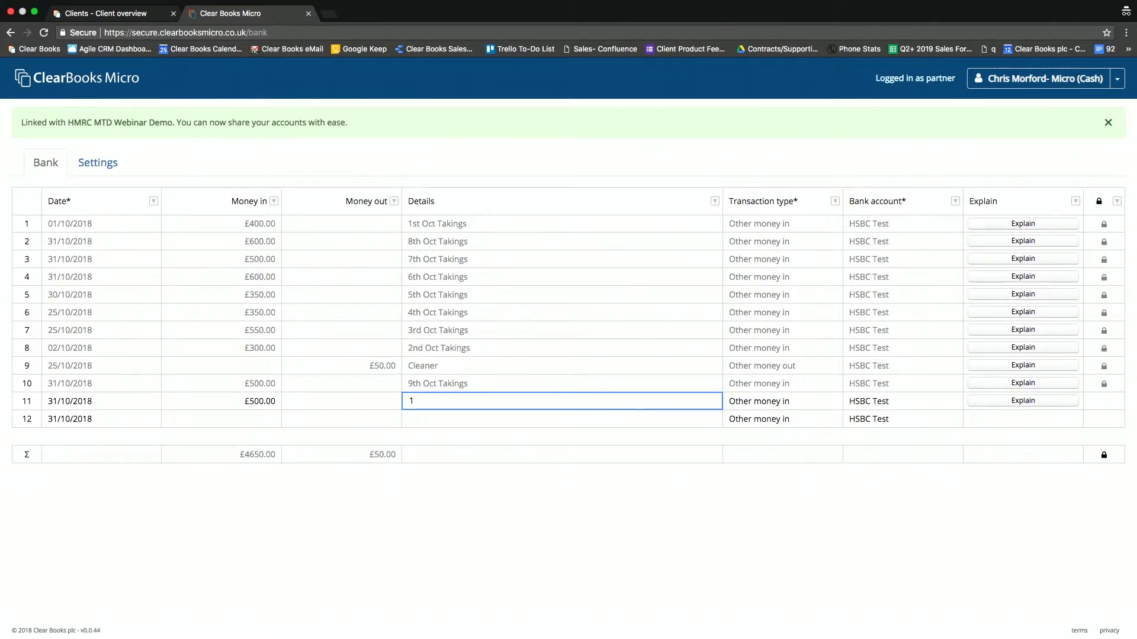
type("10th Oct Ta")
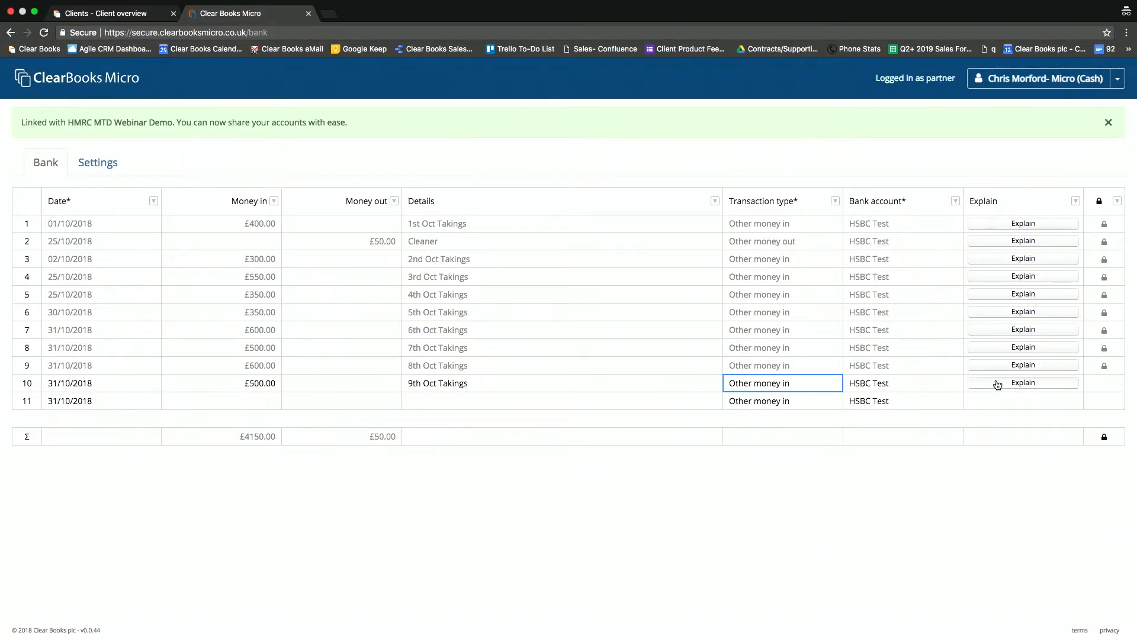
Explain the £500 takings as £300 revenue at 20% VAT and £200 at 5% VAT, and save.
left_click(1022, 383)
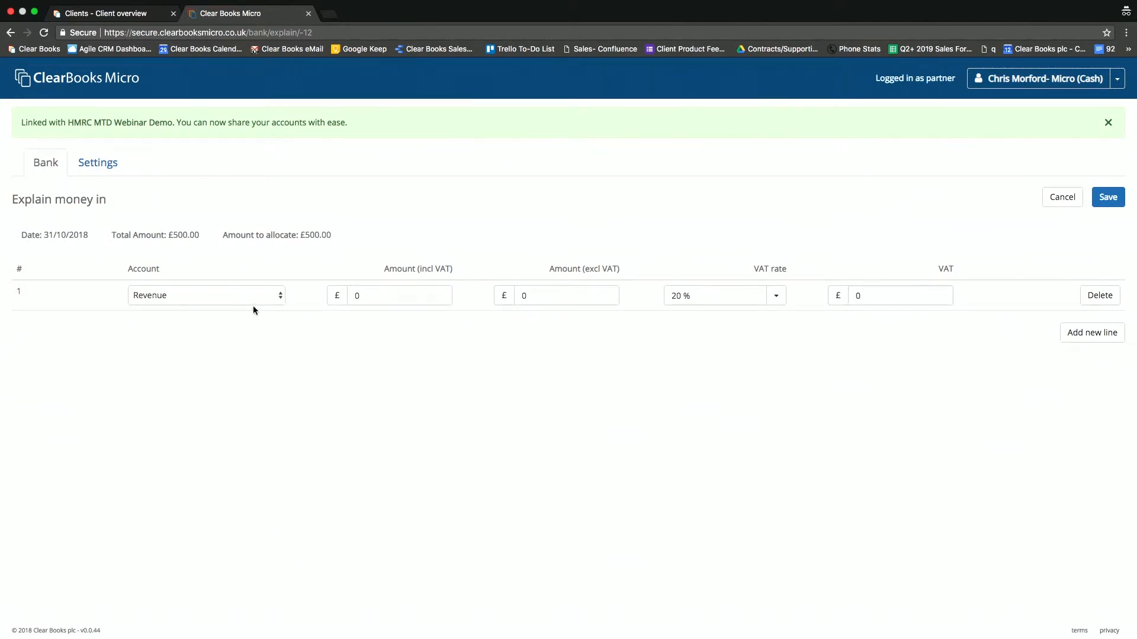
mouse_move(260, 302)
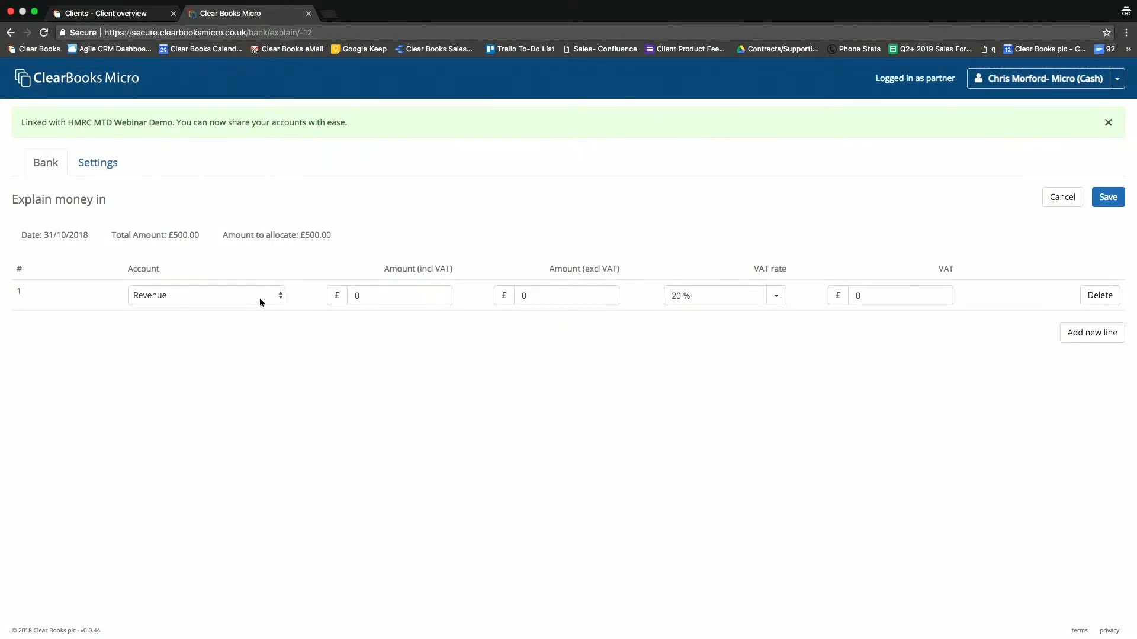
left_click(399, 295)
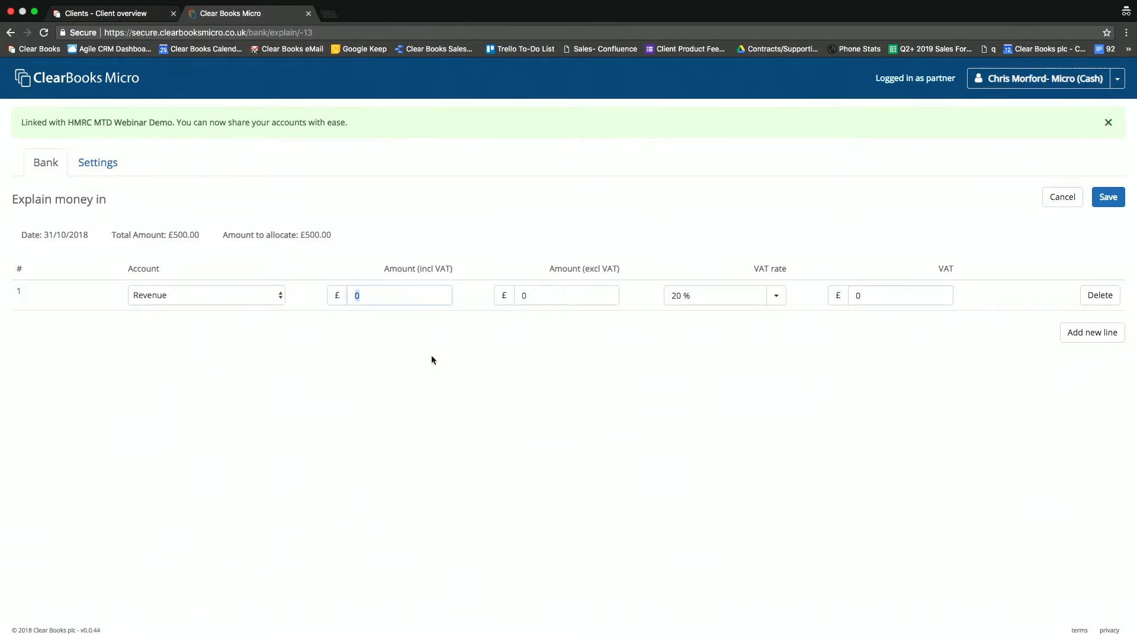
type("300")
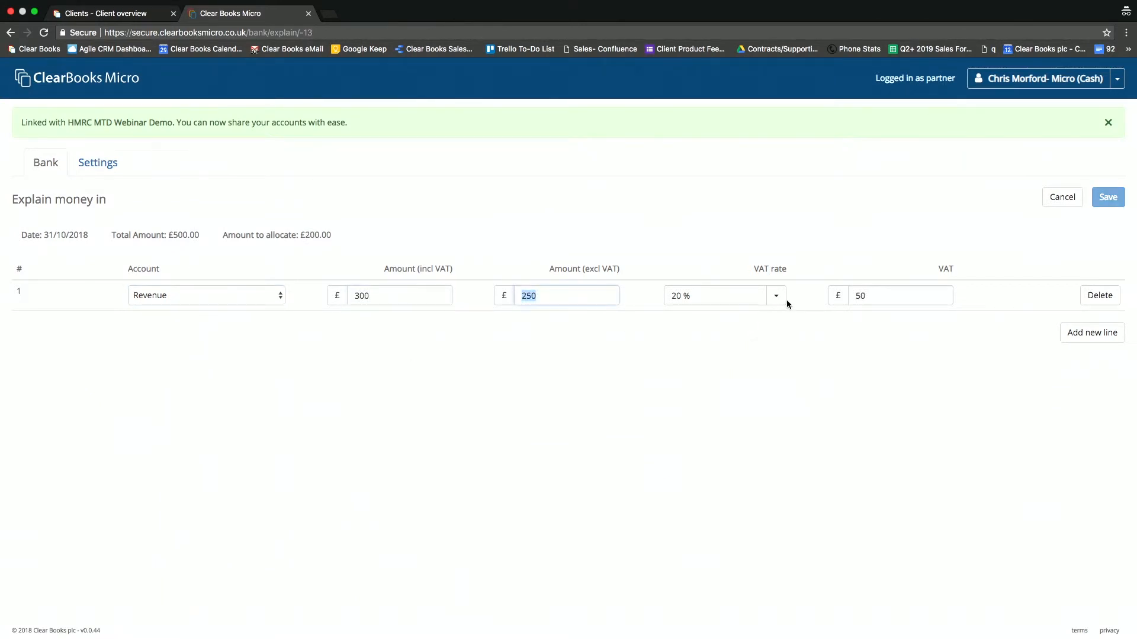
left_click(1091, 331)
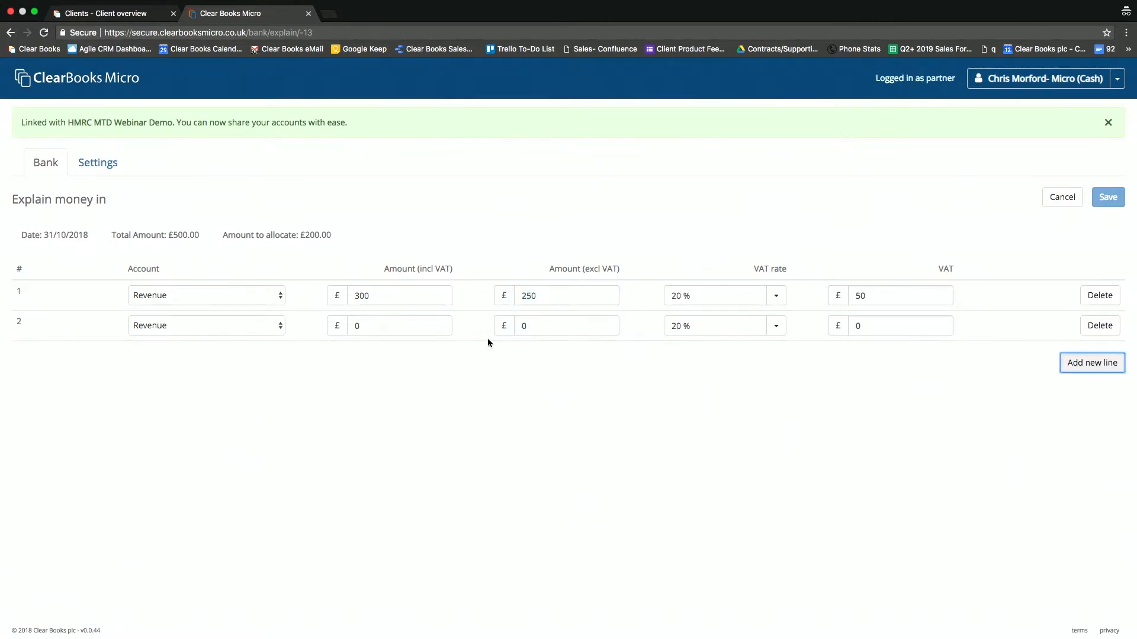
type("200")
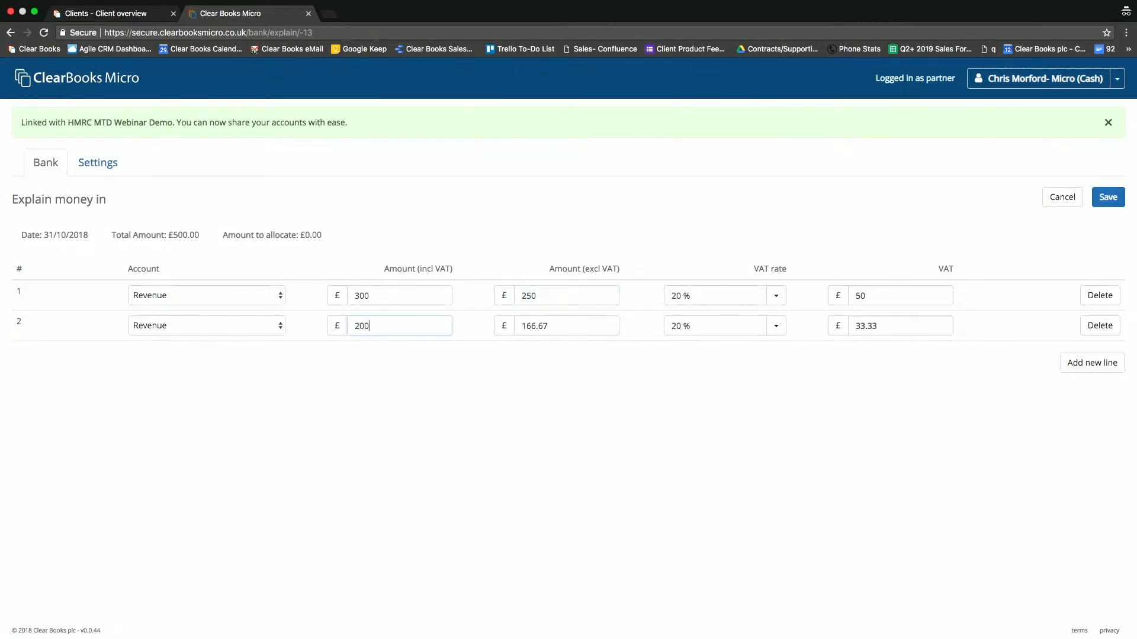
left_click(775, 325)
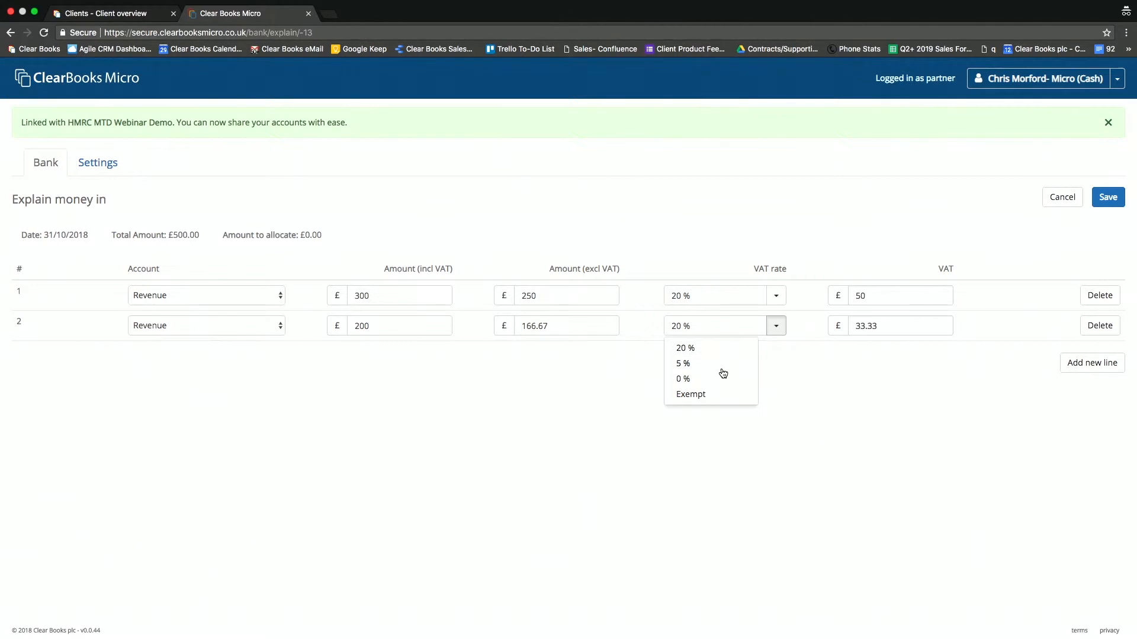
left_click(682, 364)
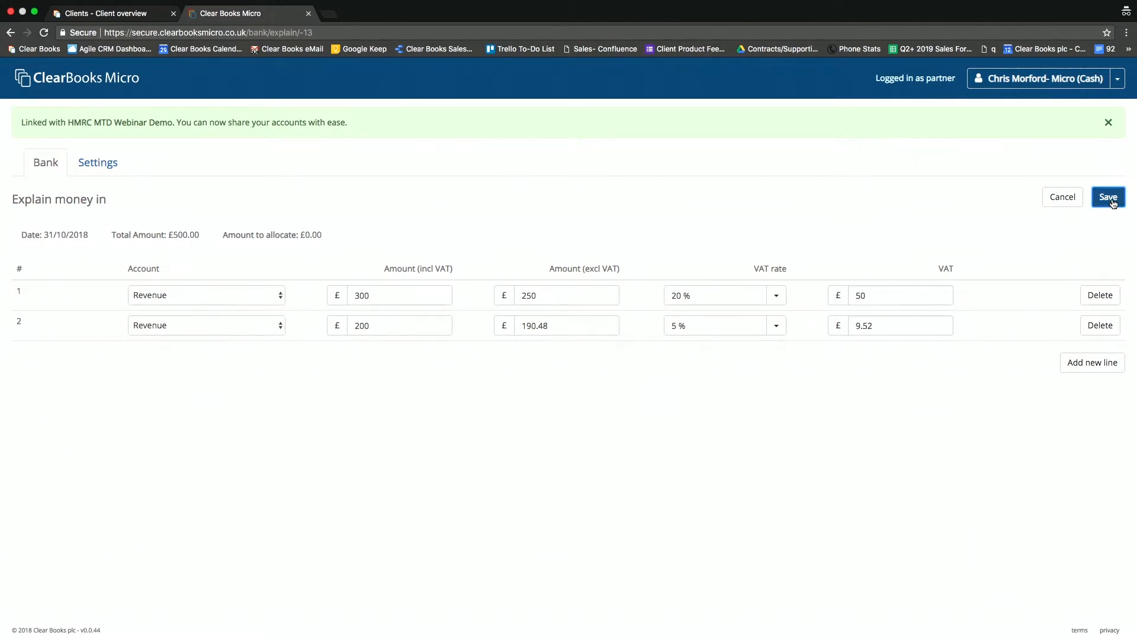
left_click(1108, 197)
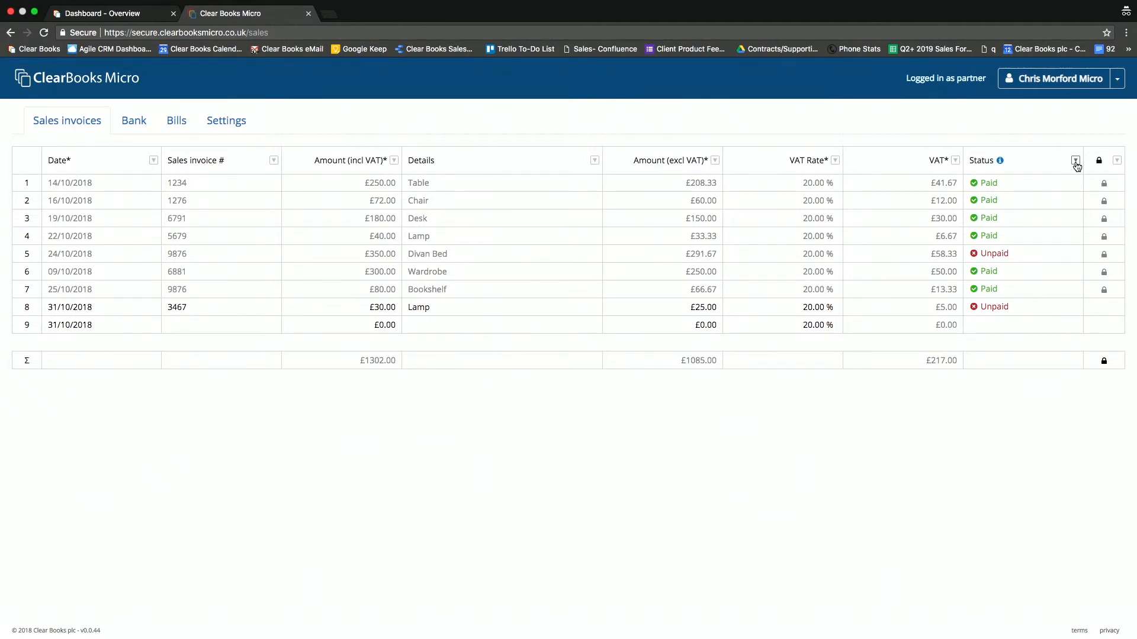
Filter sales invoices to exclude Paid status, then go to the Clear Books dashboard.
left_click(1075, 160)
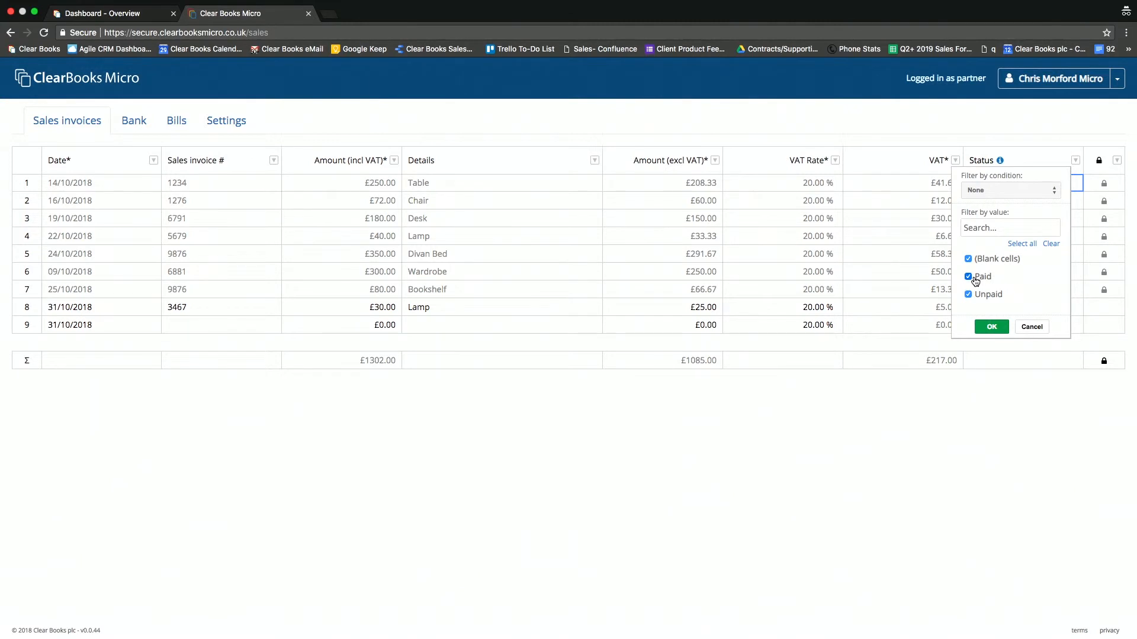
left_click(990, 326)
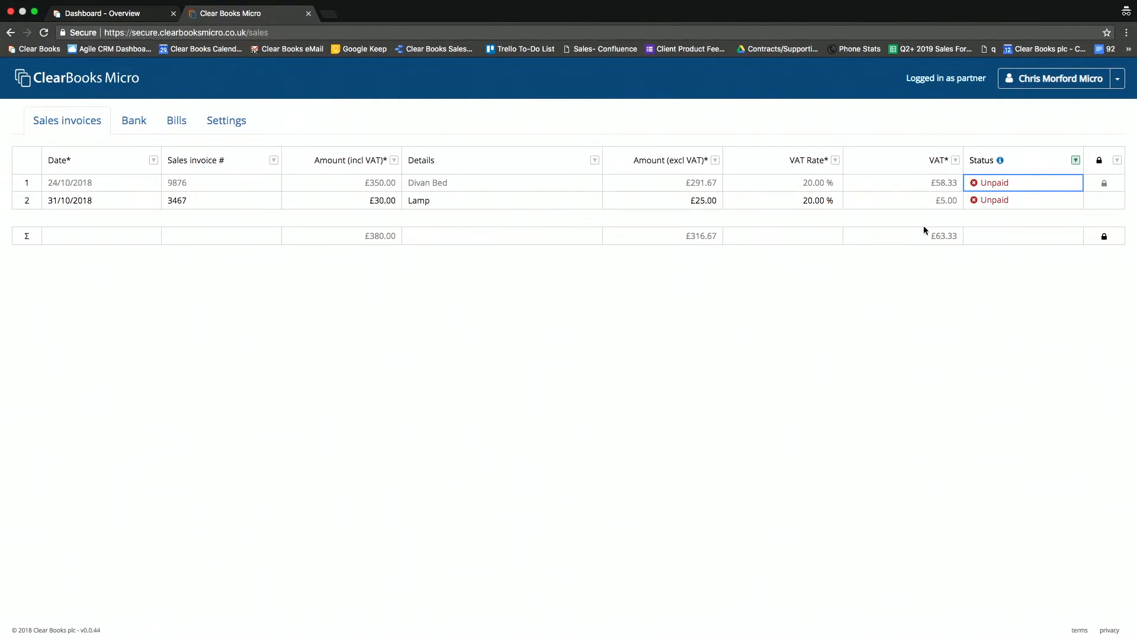
mouse_move(689, 263)
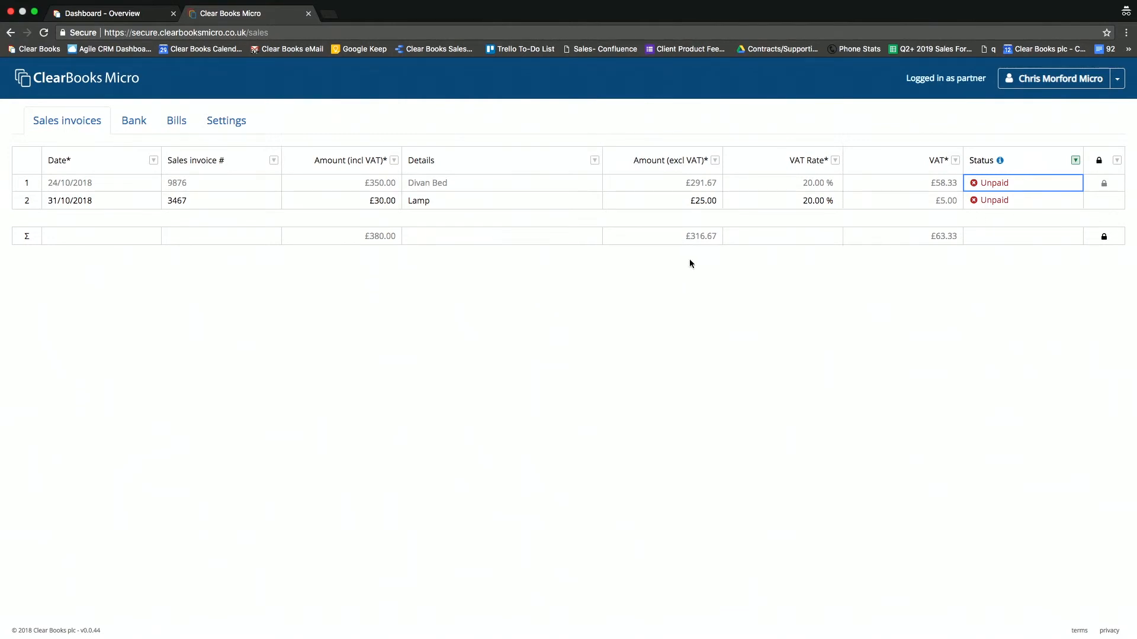
mouse_move(640, 266)
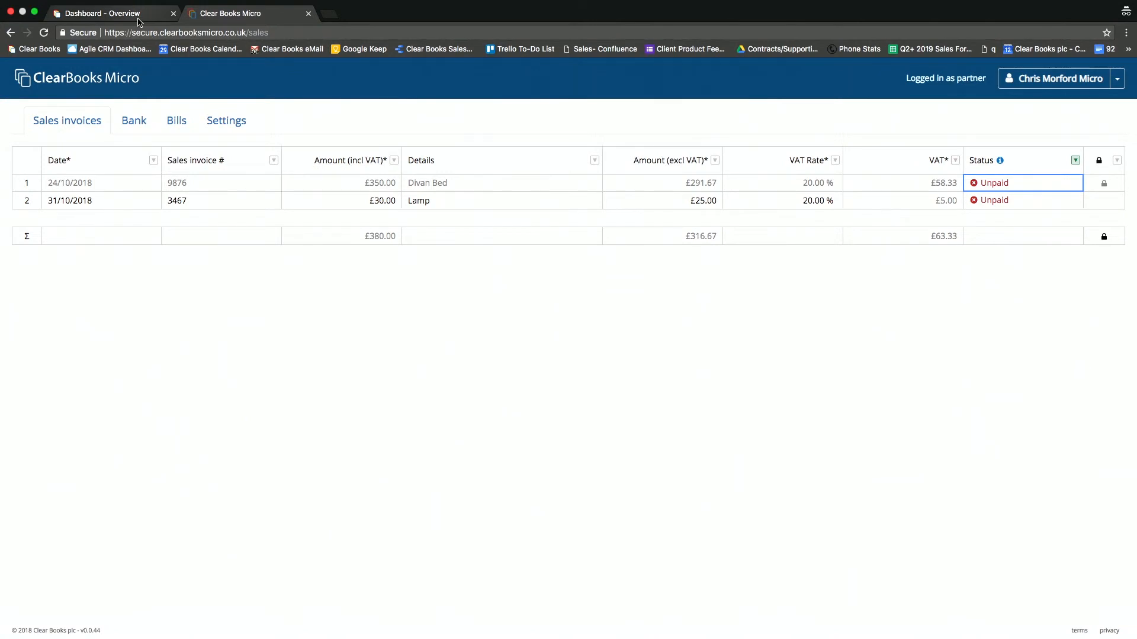
left_click(109, 13)
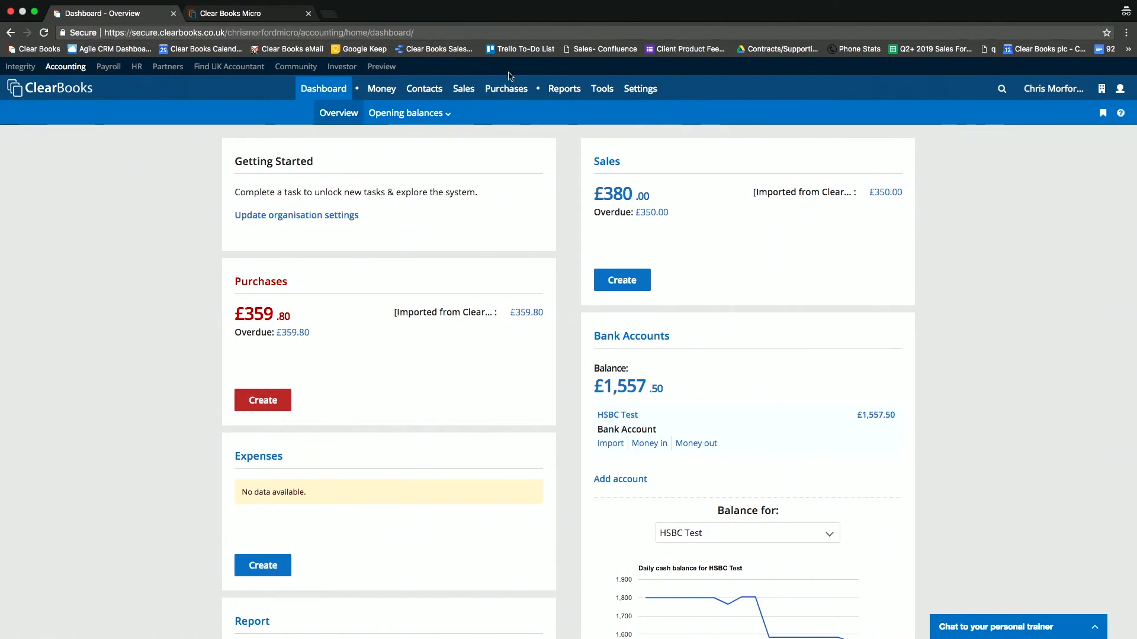
View the trial balance and drill into the £1,085.00 Revenue credit transactions.
left_click(564, 89)
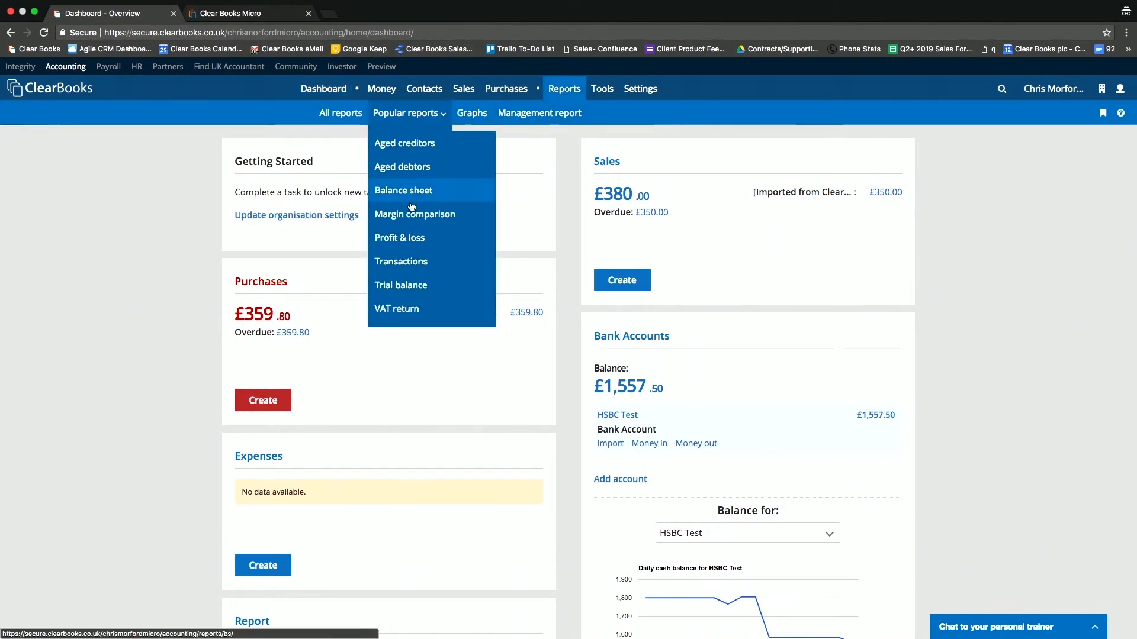
left_click(401, 285)
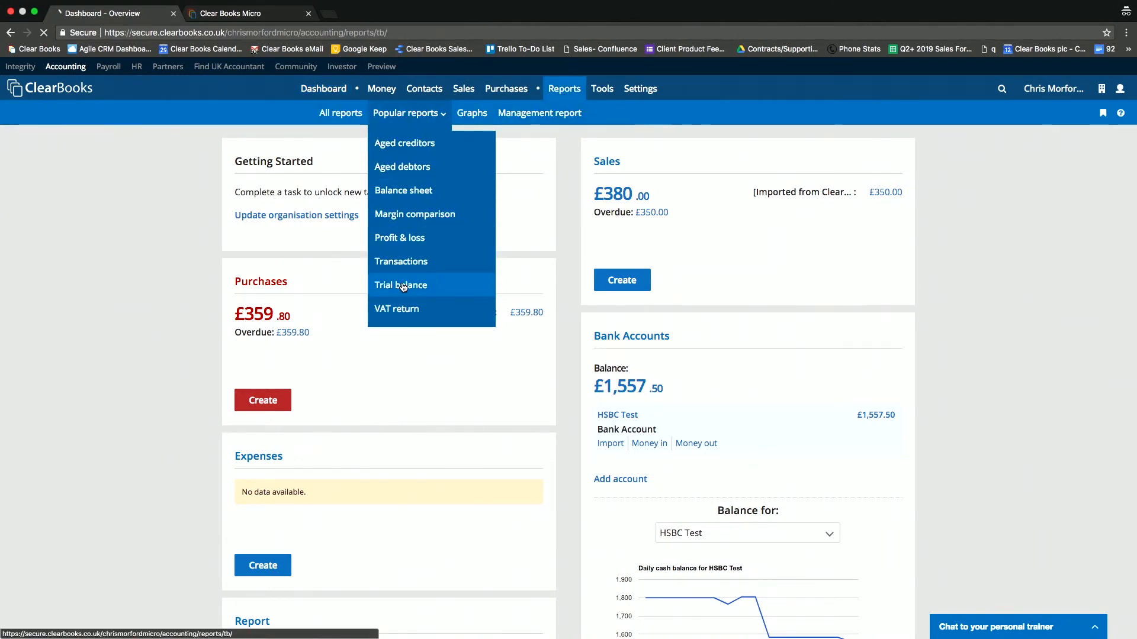
left_click(400, 286)
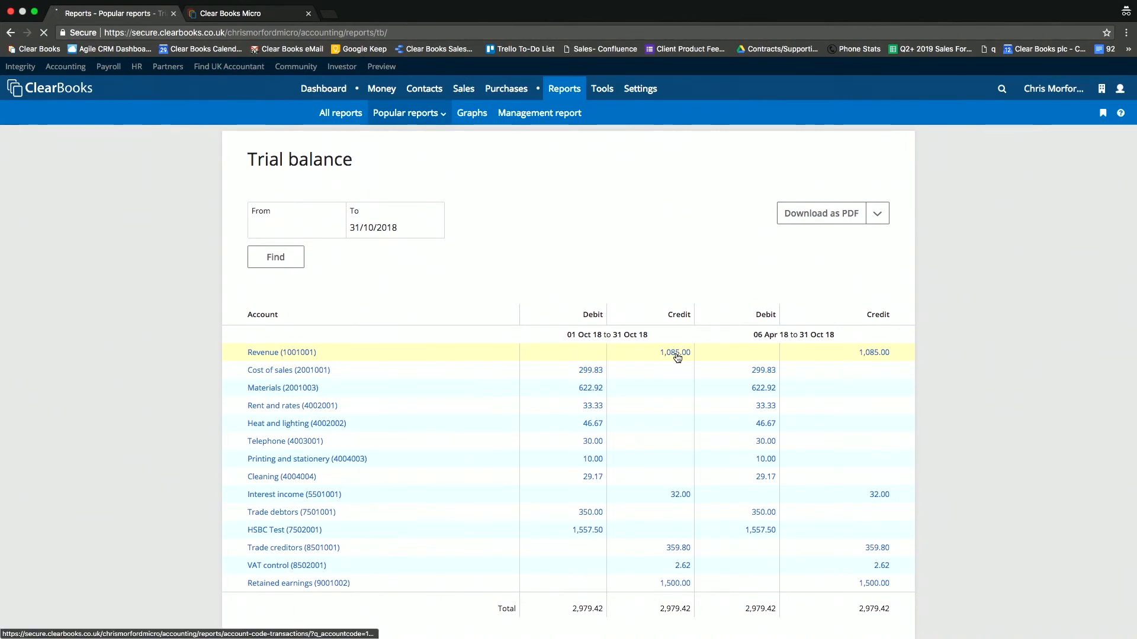
left_click(673, 353)
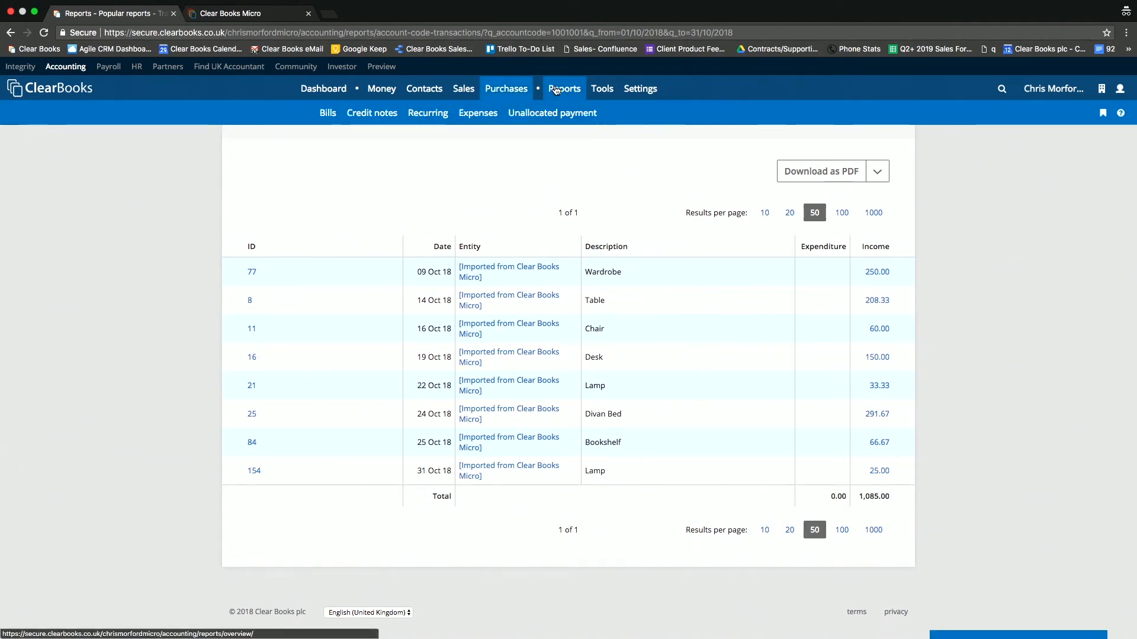
left_click(564, 89)
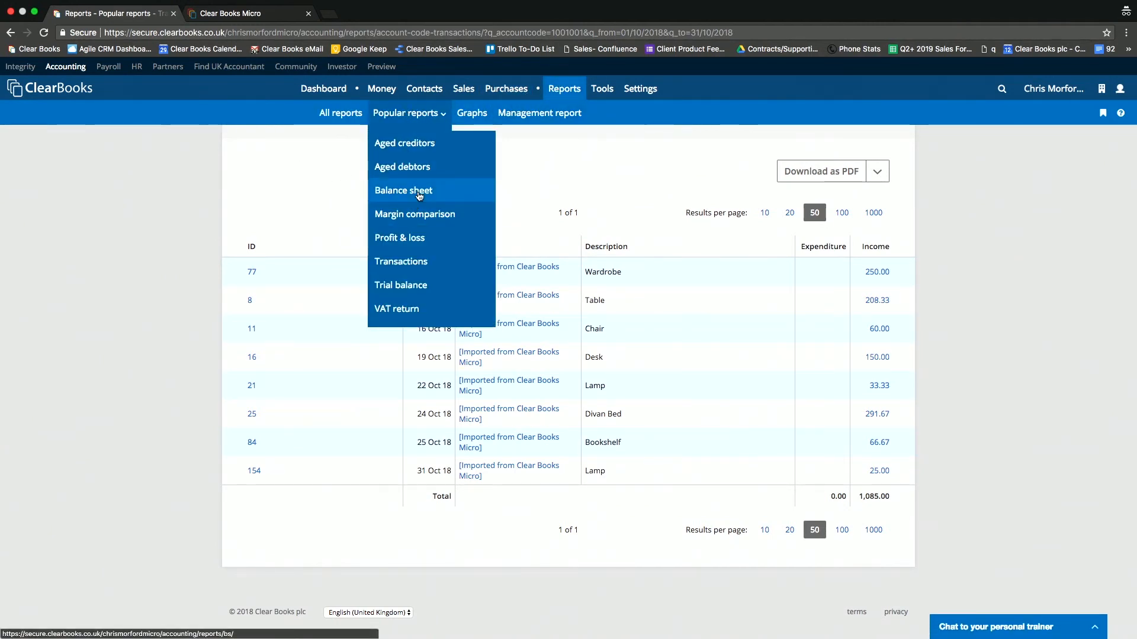
View the balance sheet's HSBC Test transactions and show the PDF/CSV download formats.
left_click(402, 190)
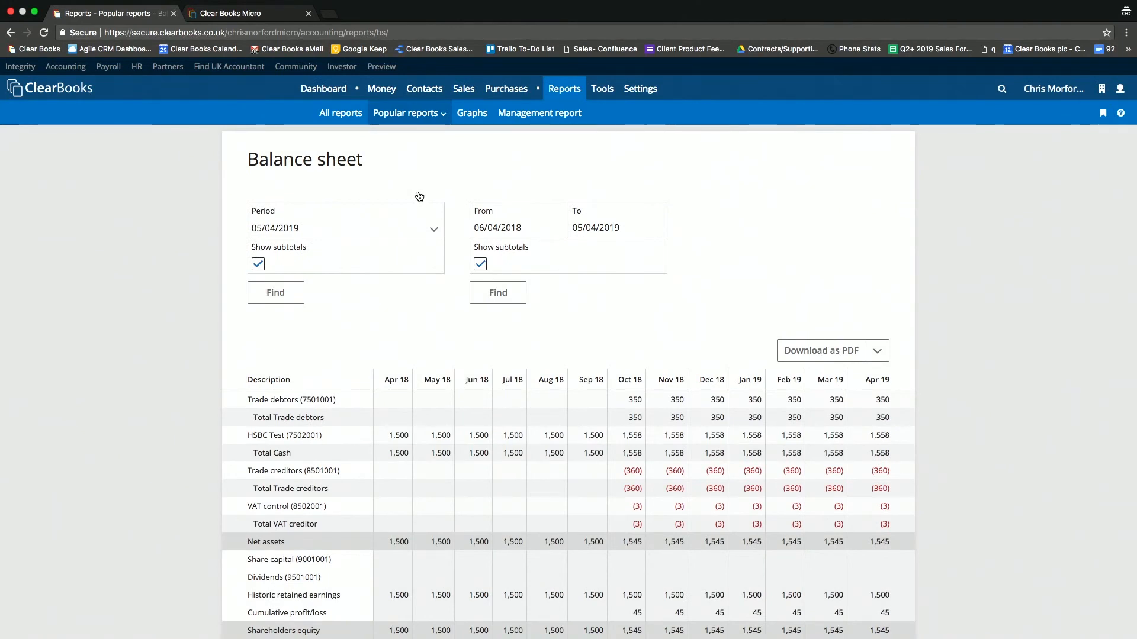
mouse_move(625, 425)
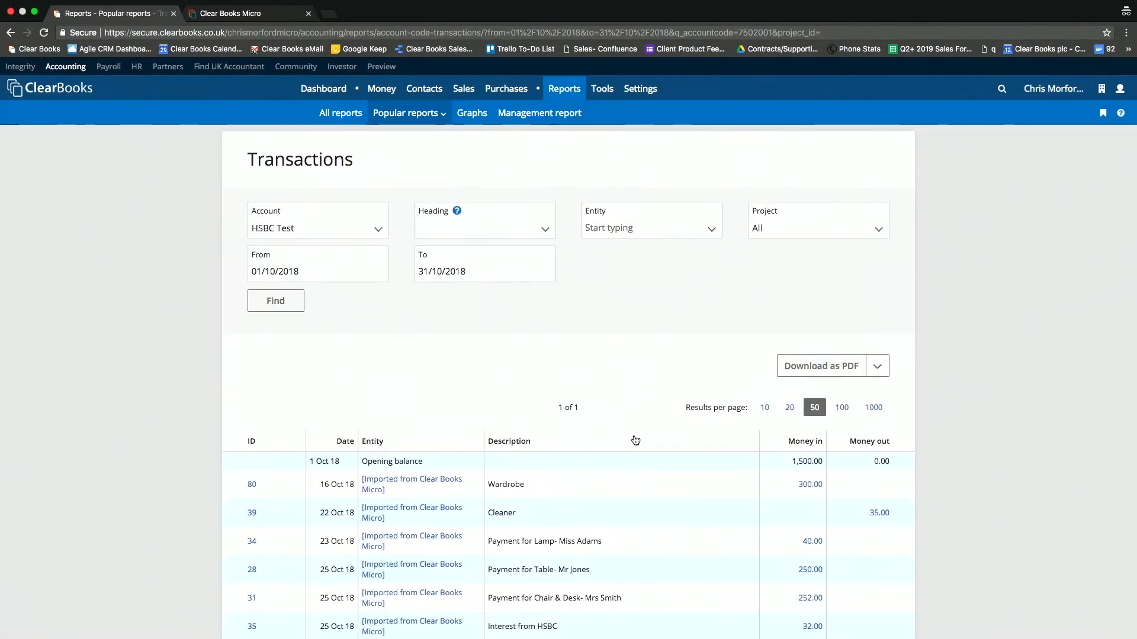
left_click(876, 365)
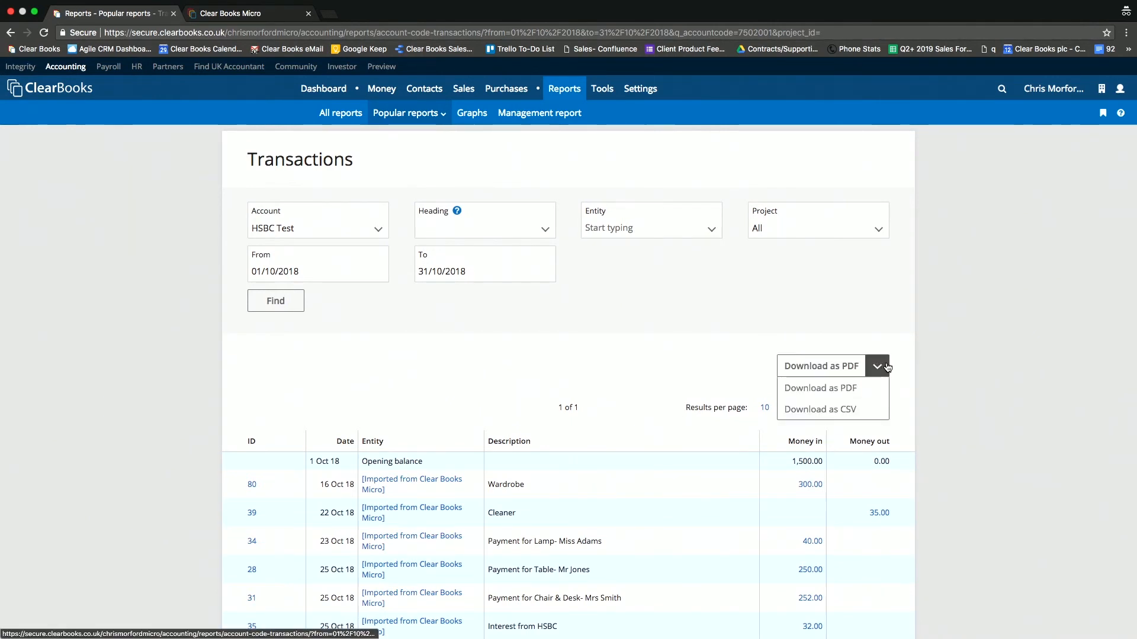